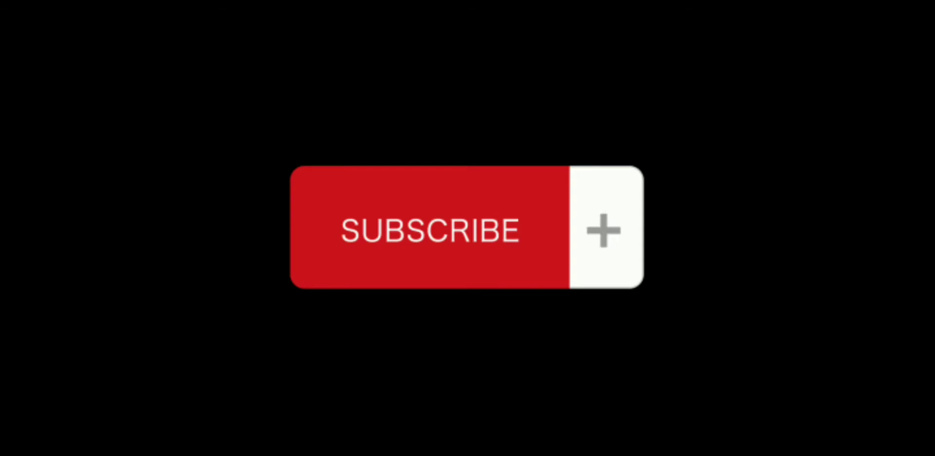
# Play the like-button animation so the count climbs from 3K to 99K with a burst.
pyautogui.click(429, 229)
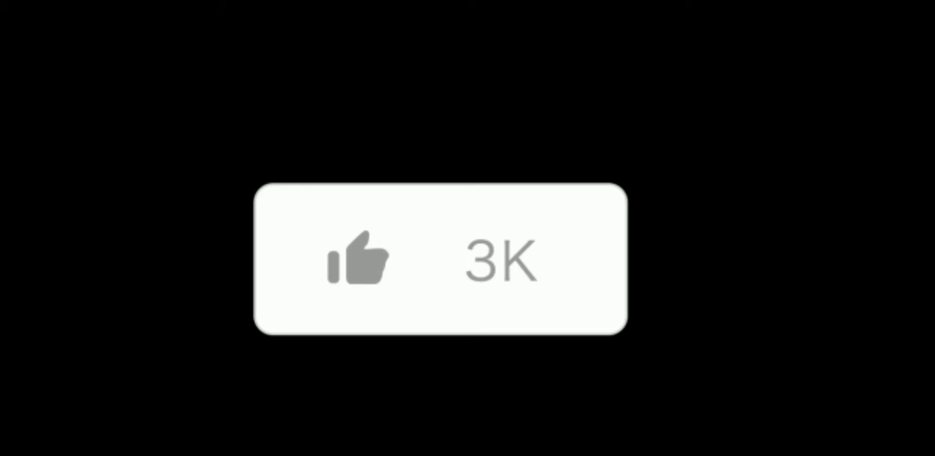
pyautogui.click(357, 261)
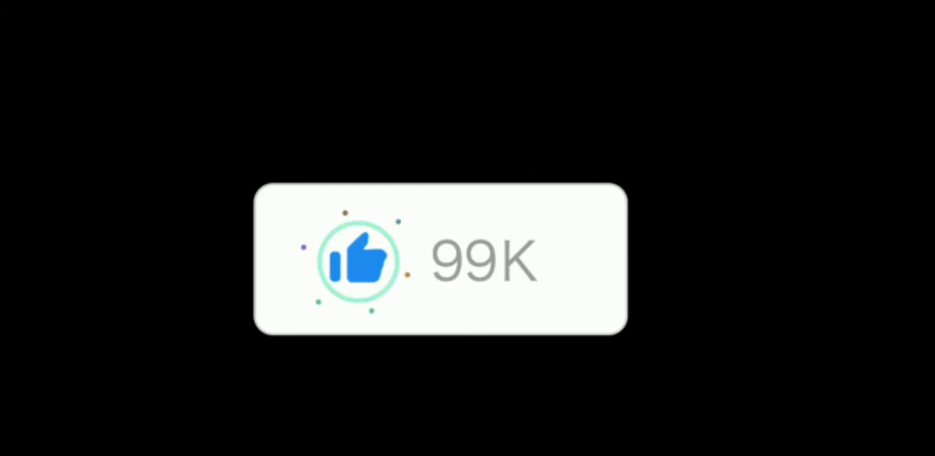